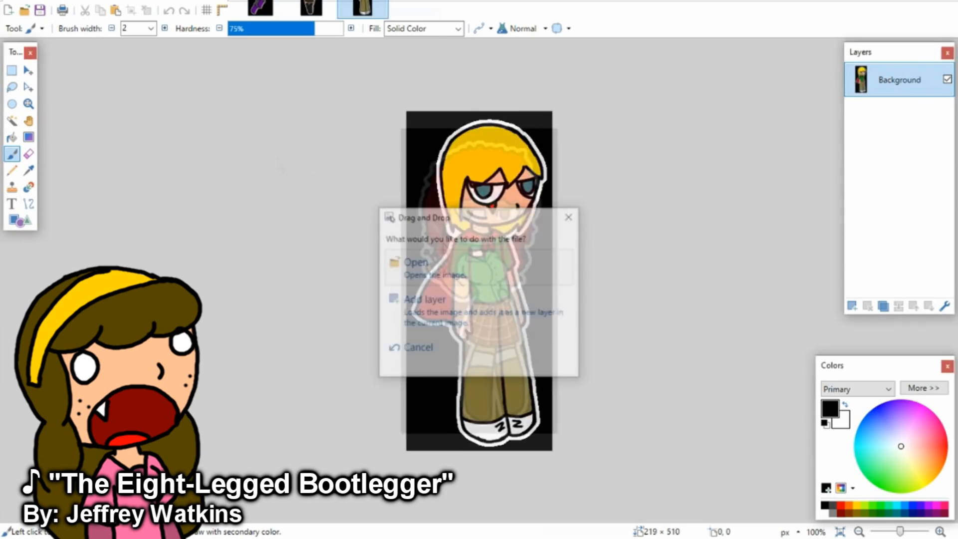
Step: Dismiss the drag-and-drop dialog and start a new blank 800×600 white canvas
click(416, 263)
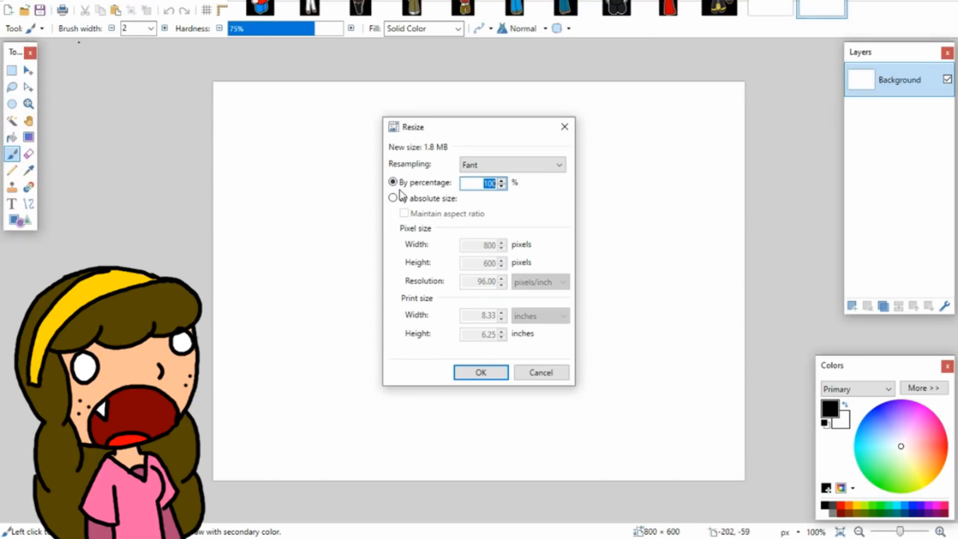
Step: Apply the 1200 × 1600 canvas size and drag out a red head circle
click(480, 373)
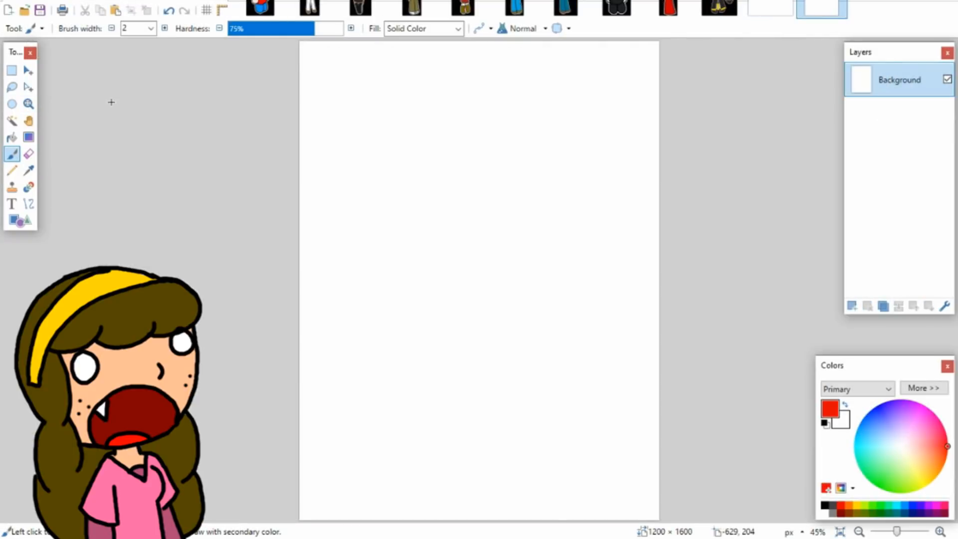
drag(409, 199, 376, 256)
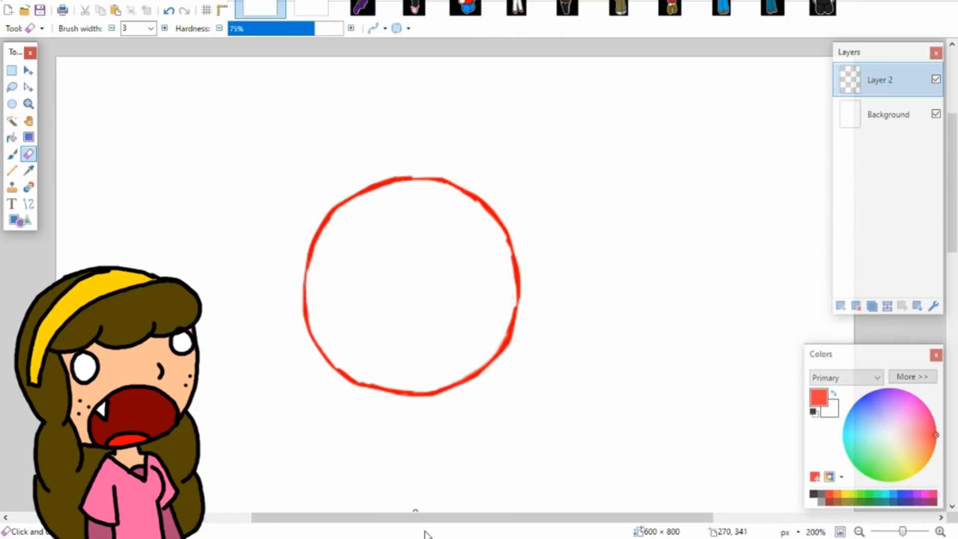
Step: Sketch the red neck, torso and long flared legs, then add a third layer
click(11, 154)
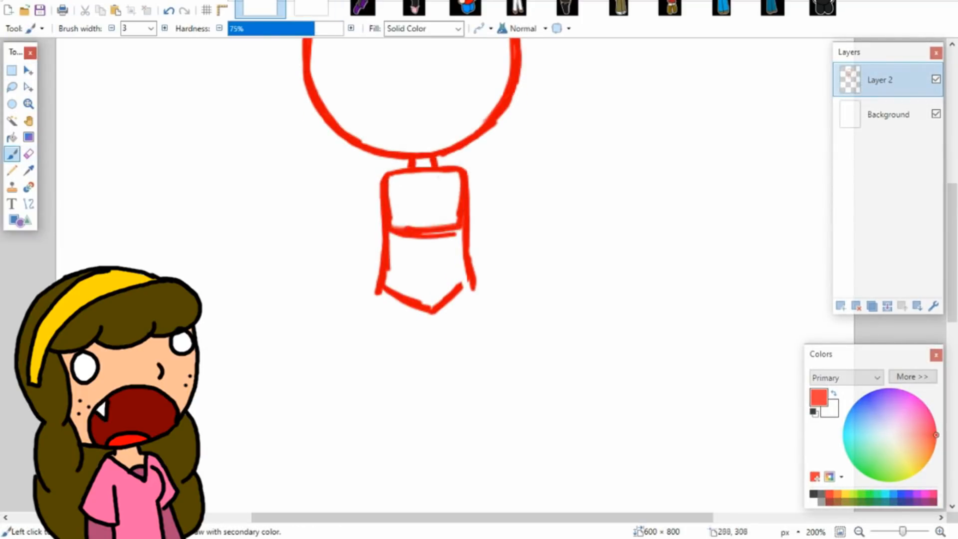
click(28, 153)
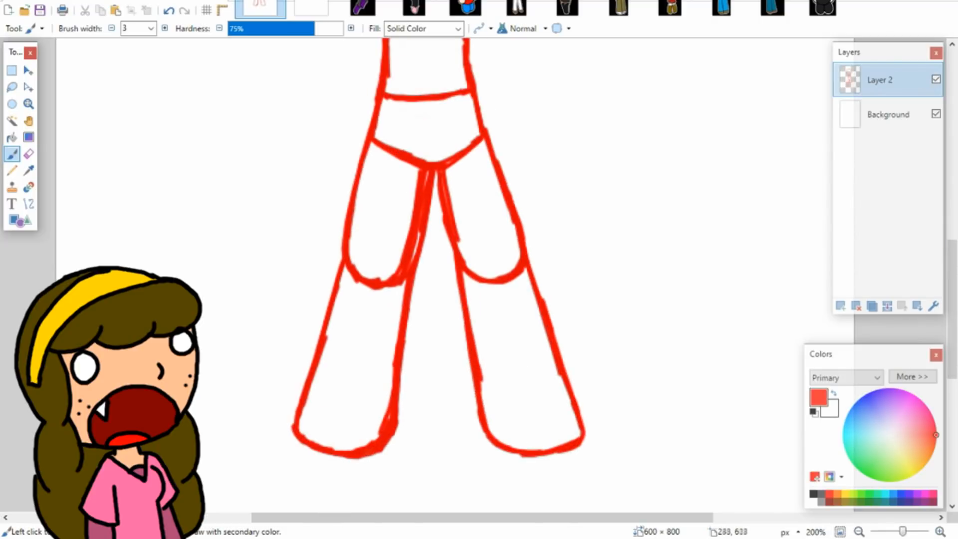
click(29, 153)
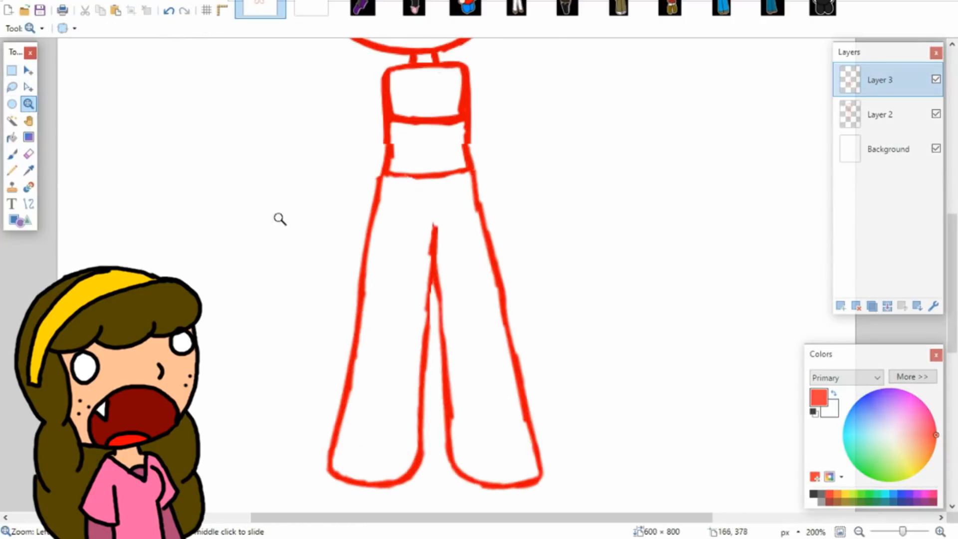
click(28, 155)
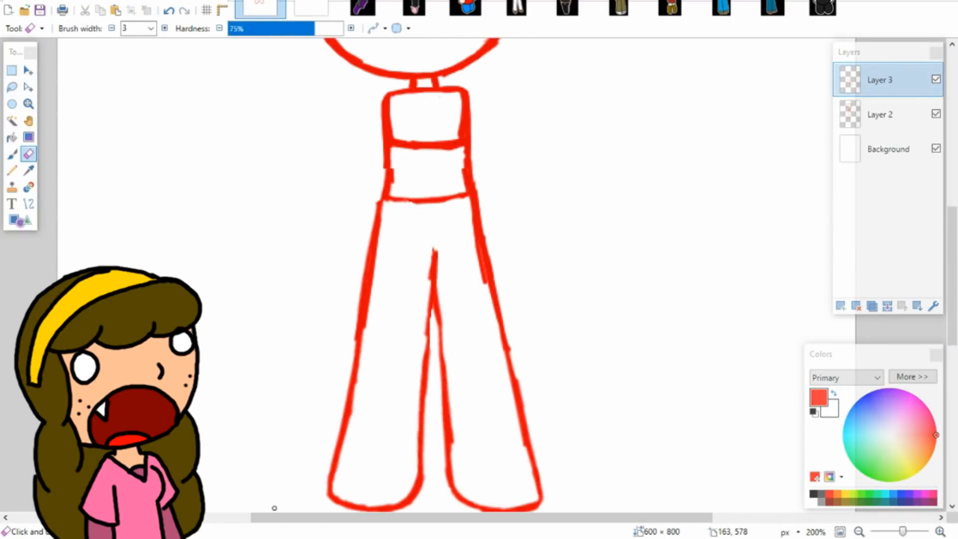